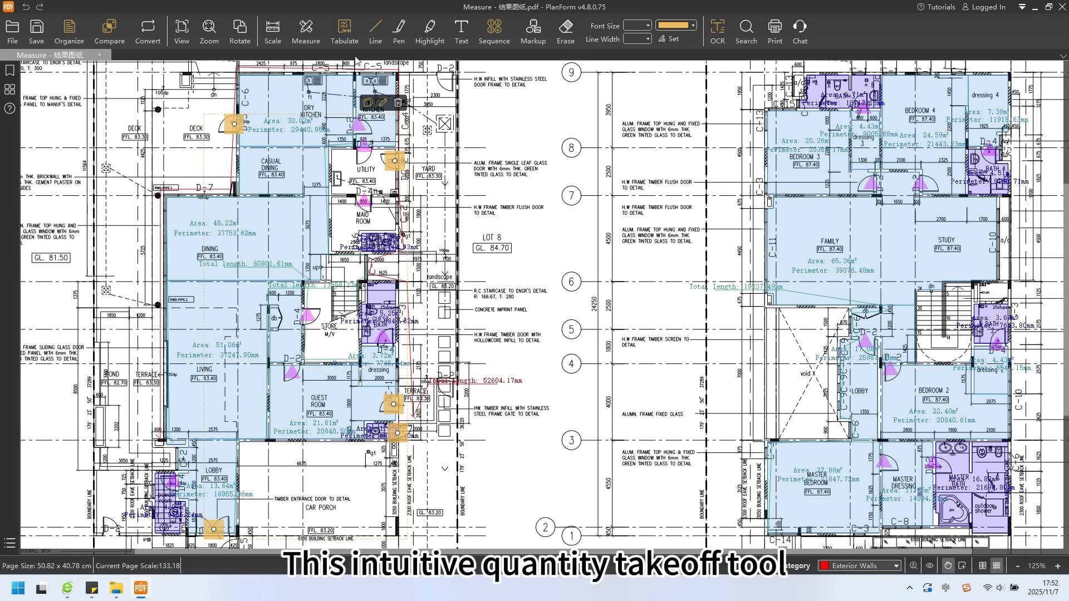
- Review the takeoff entries list and categories, leaving Exterior Walls as the active category
{"action": "left_click", "coordinate": [344, 31]}
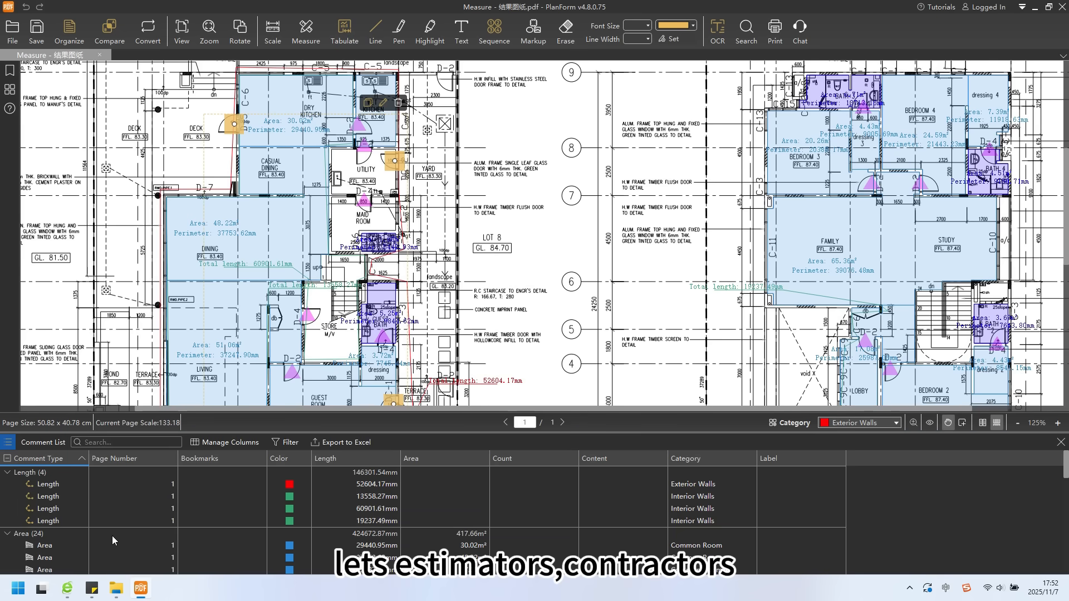
{"action": "scroll", "scroll_direction": "down", "scroll_amount": 3}
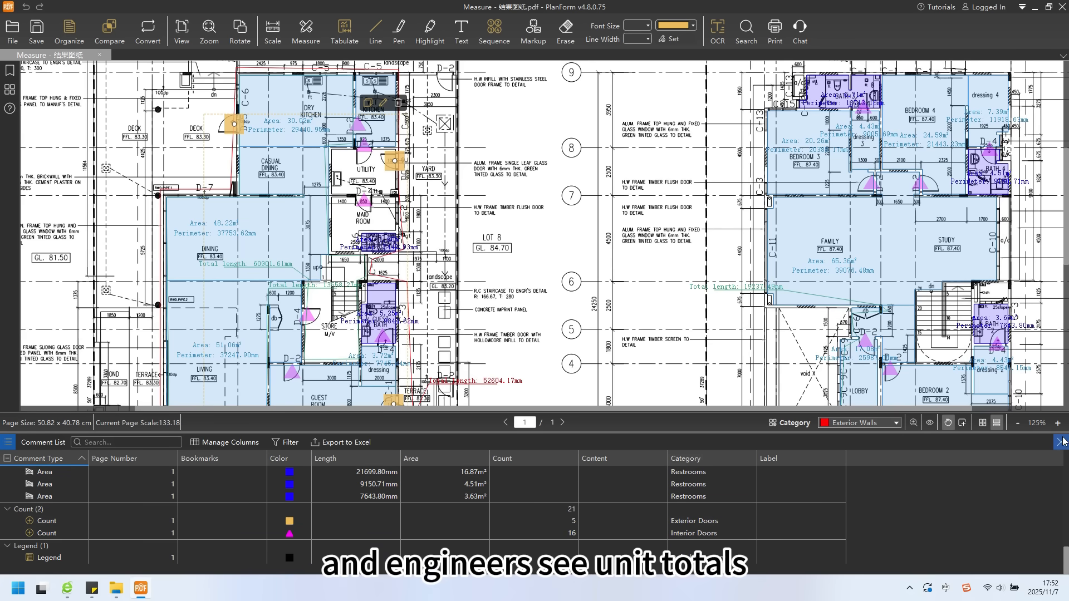
{"action": "left_click", "coordinate": [1060, 442]}
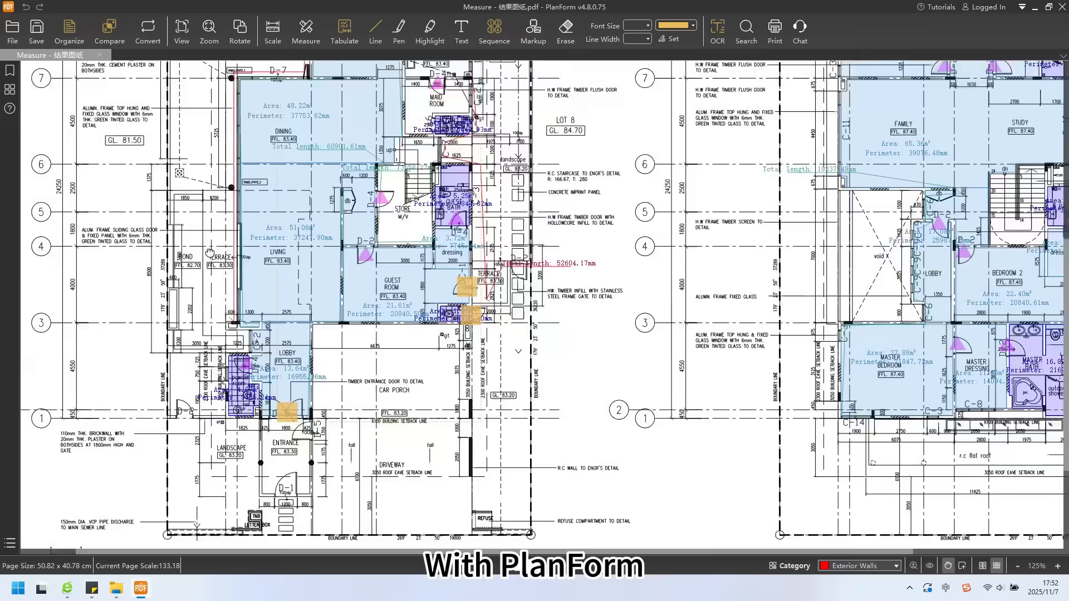
{"action": "scroll", "scroll_direction": "down", "scroll_amount": 3}
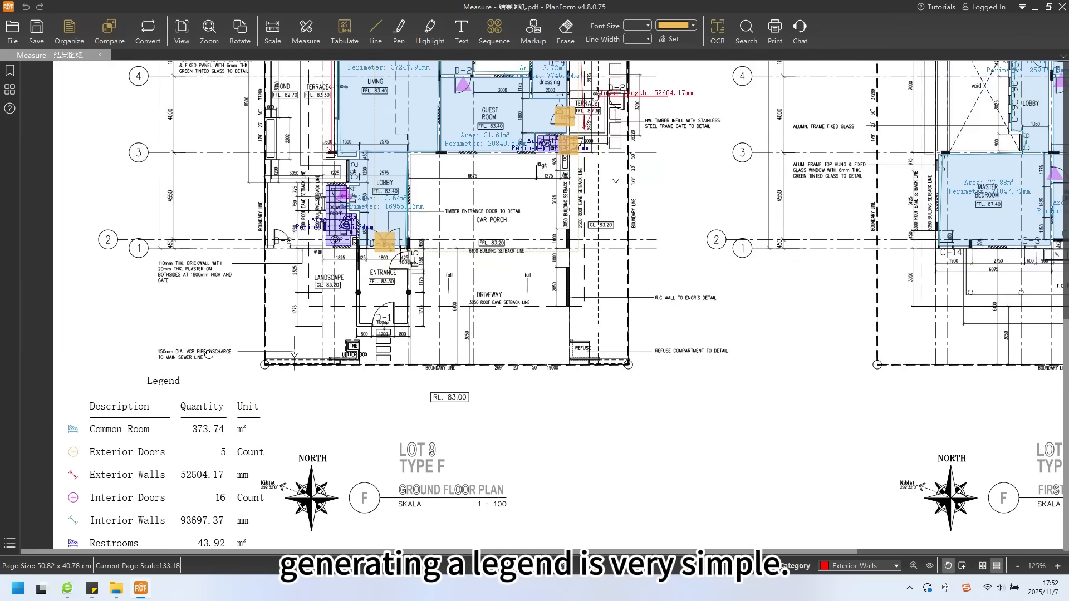
{"action": "scroll", "scroll_direction": "down", "scroll_amount": 3}
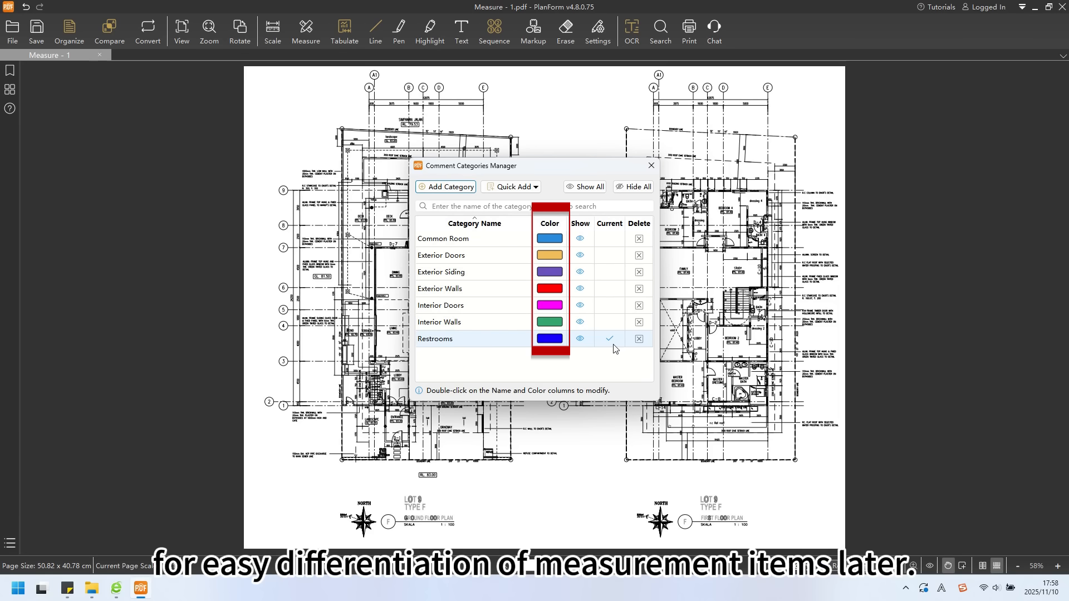
{"action": "left_click", "coordinate": [648, 166]}
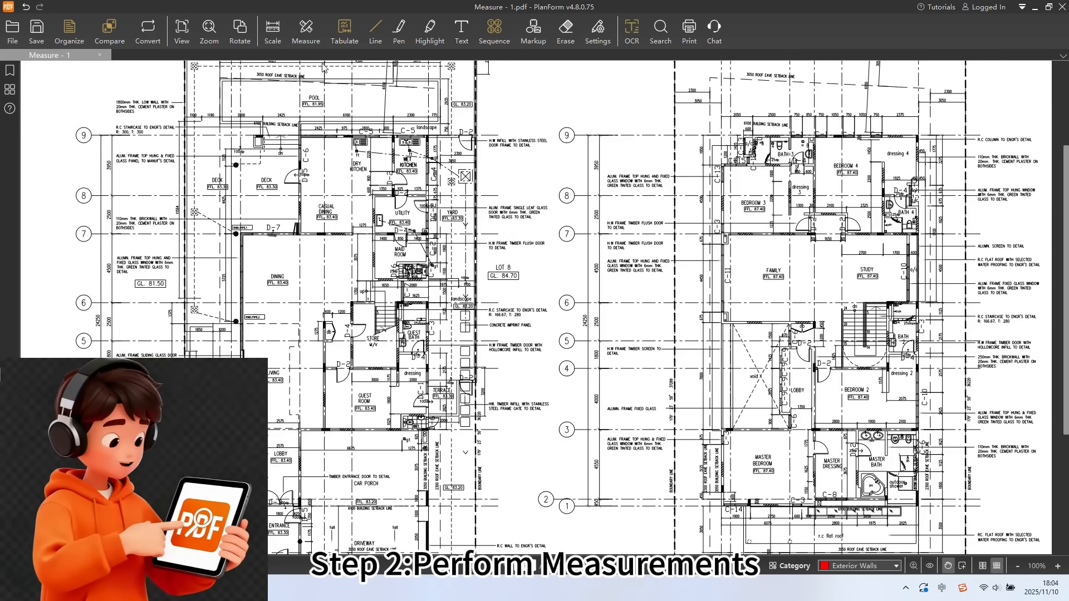
- Trace exterior and interior wall lengths with the Continuous measure tool
{"action": "left_click", "coordinate": [305, 30]}
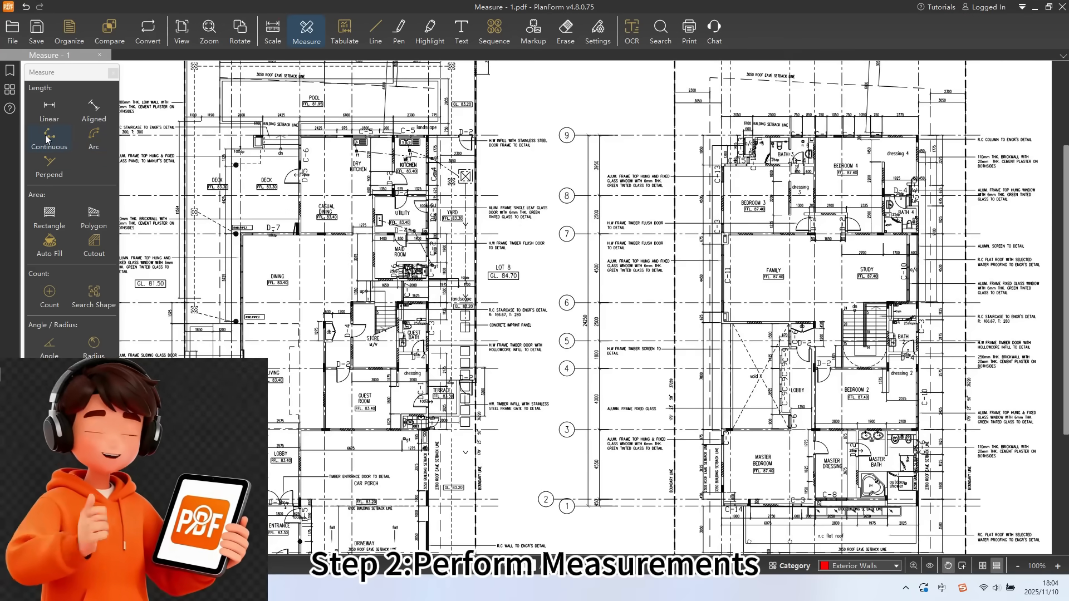
{"action": "left_click", "coordinate": [48, 136]}
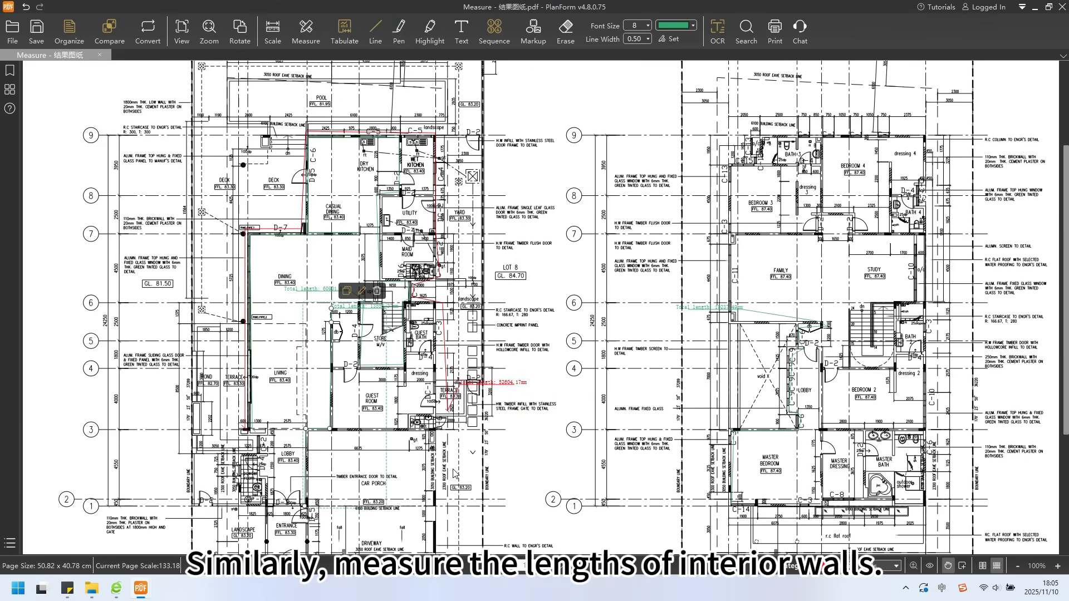
{"action": "left_click", "coordinate": [305, 32]}
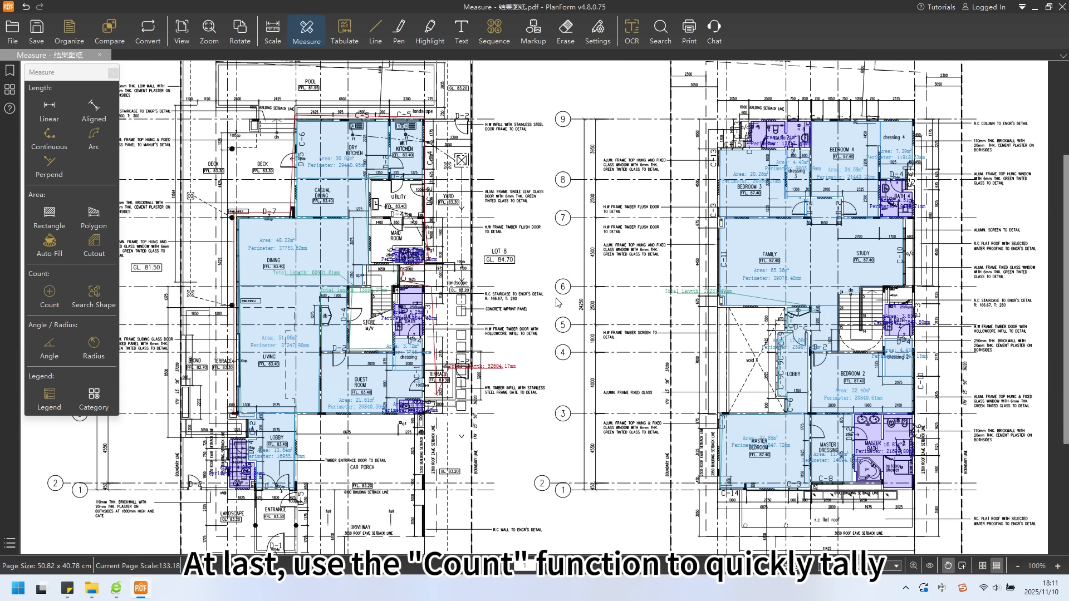
- Start a Count takeoff with orange check-mark markers and tally the doors
{"action": "left_click", "coordinate": [47, 296]}
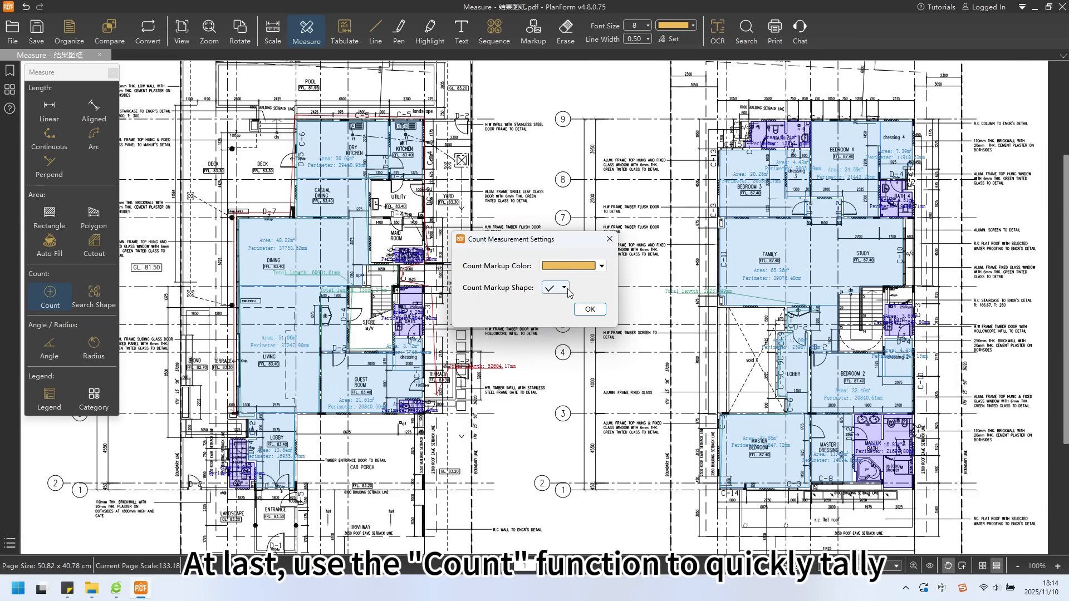
{"action": "left_click", "coordinate": [588, 309]}
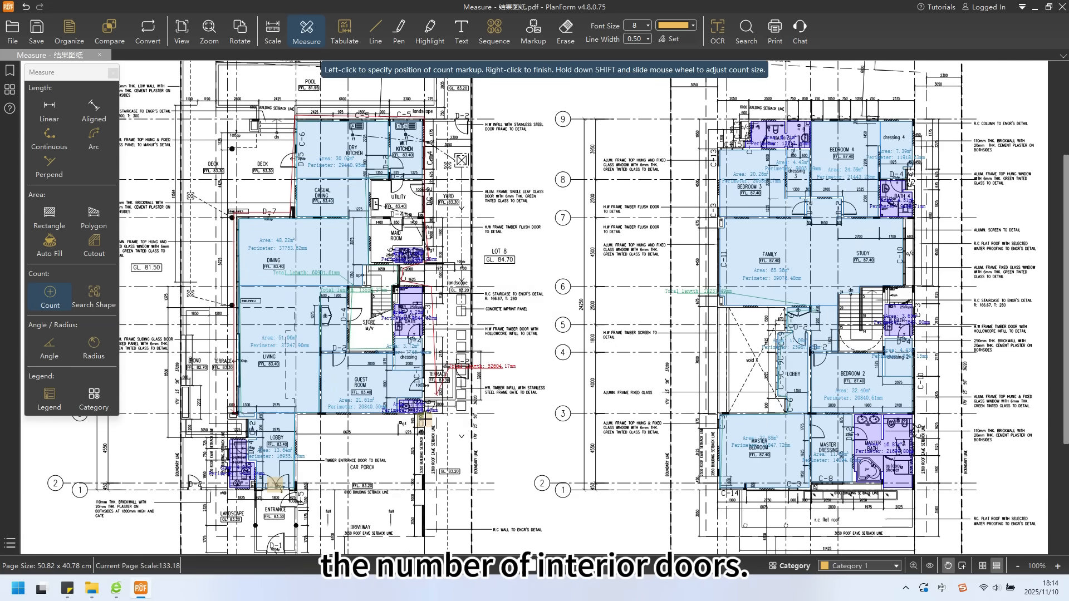
{"action": "left_click", "coordinate": [420, 409]}
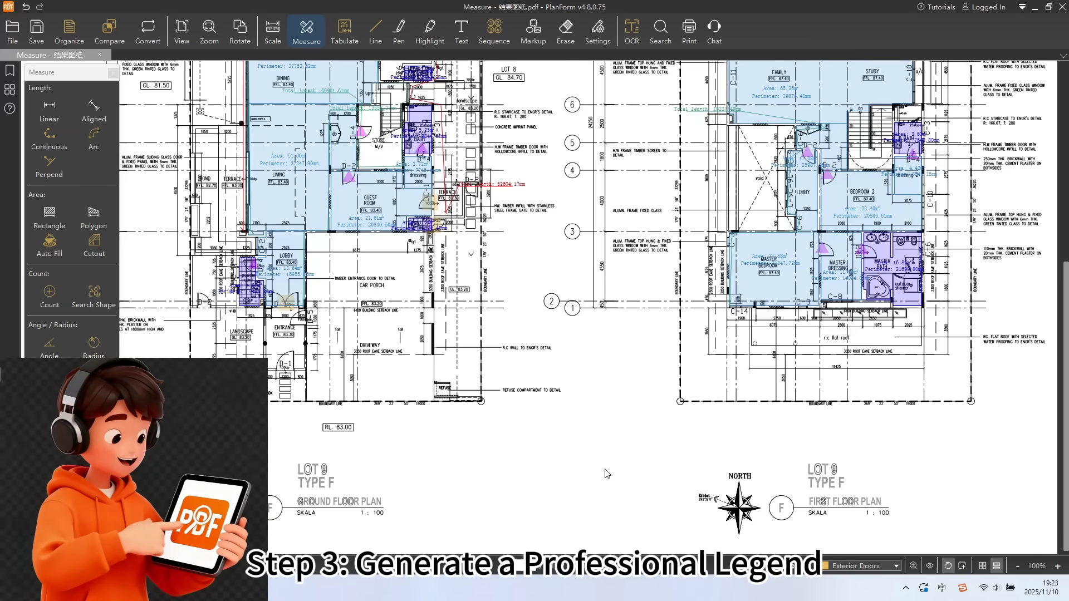
- Place a legend of quantity totals for all categories beneath the ground floor drawing
{"action": "left_click", "coordinate": [48, 401]}
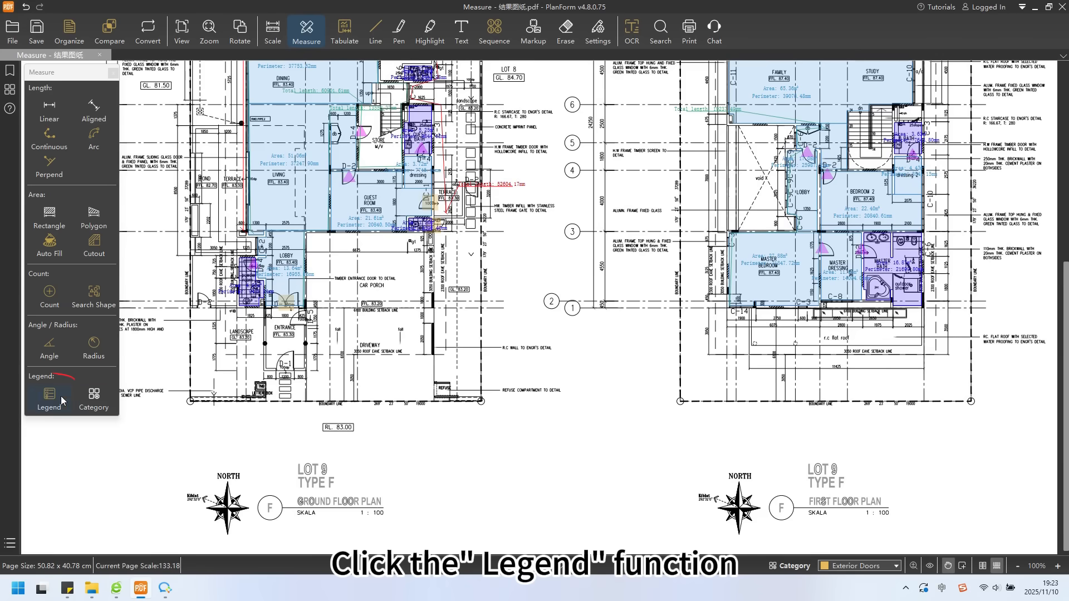
{"action": "left_click", "coordinate": [48, 398]}
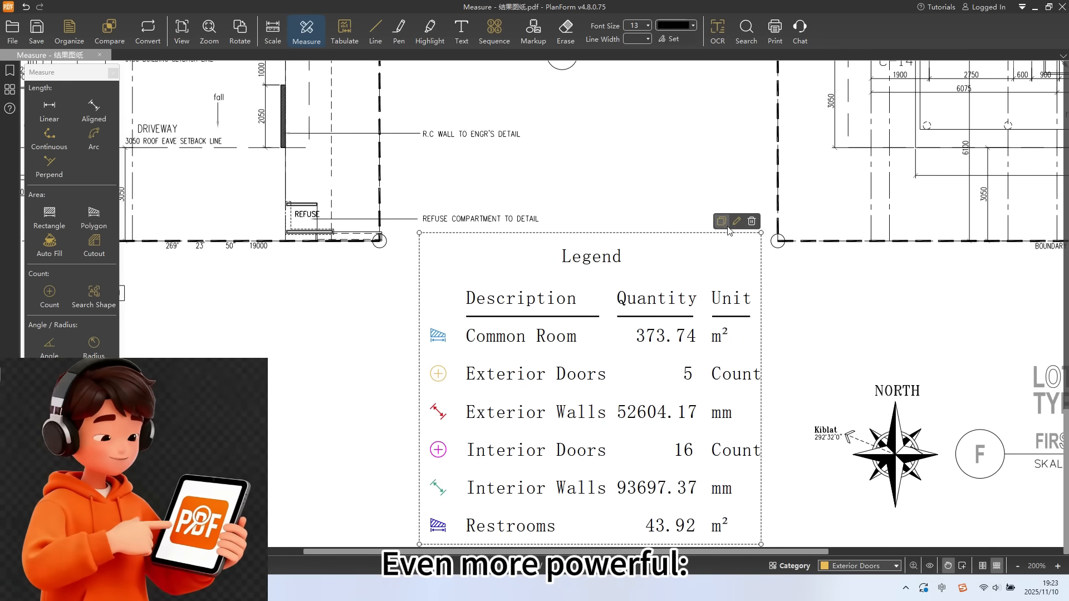
- Change the legend's Title property from Legend to 'total'
{"action": "left_click", "coordinate": [736, 220]}
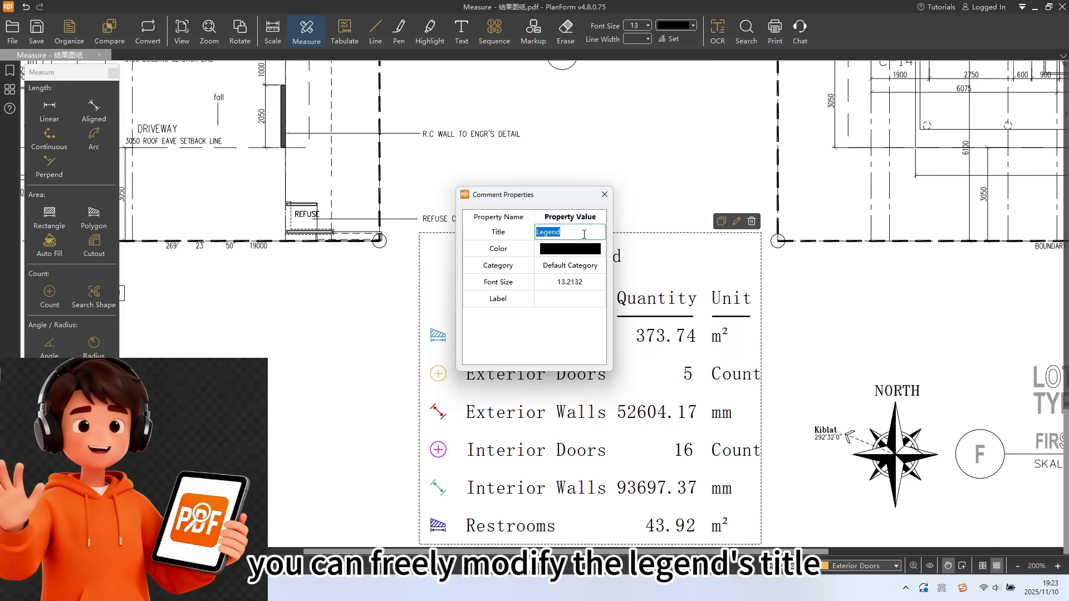
{"action": "type", "text": "total"}
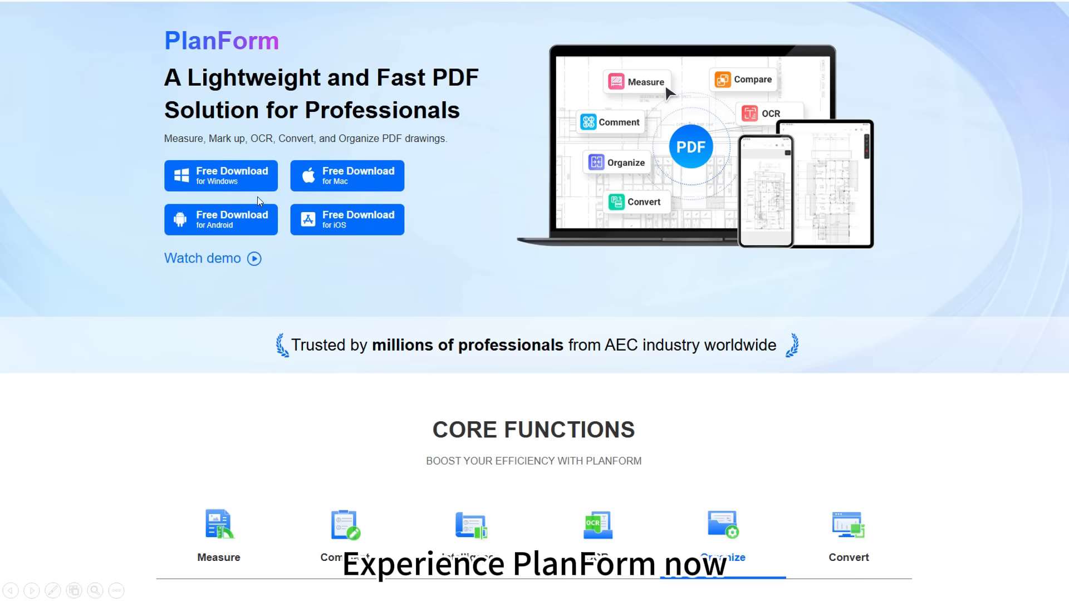
{"action": "mouse_move", "coordinate": [232, 180]}
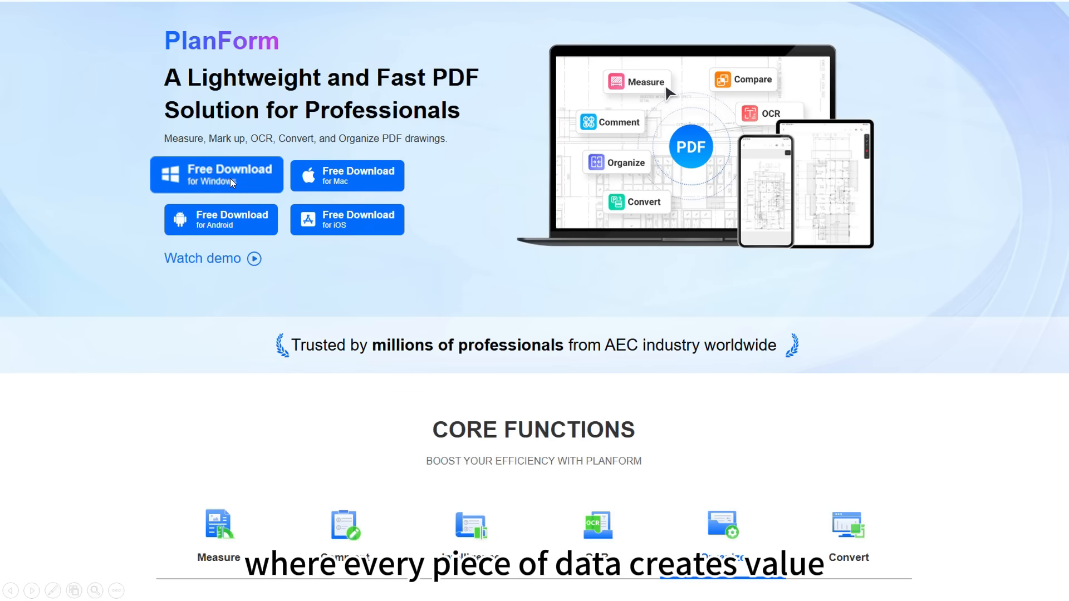